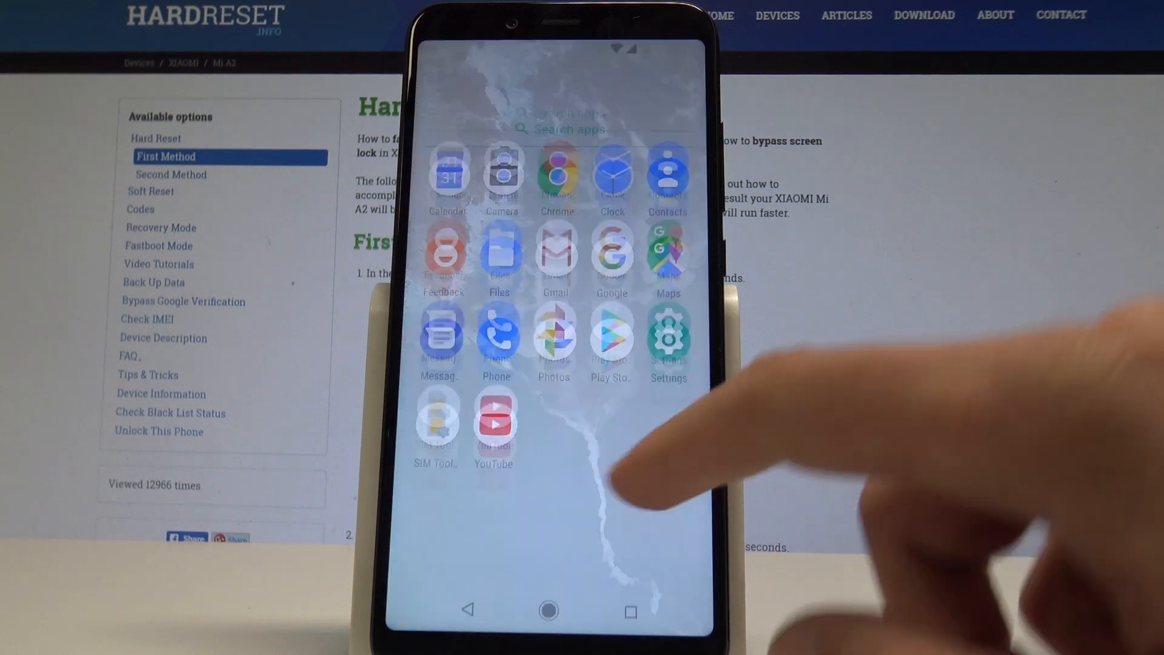
# - Reach Chrome's App info page and scroll to the 'Install unknown apps' option (currently not allowed)
pyautogui.click(667, 338)
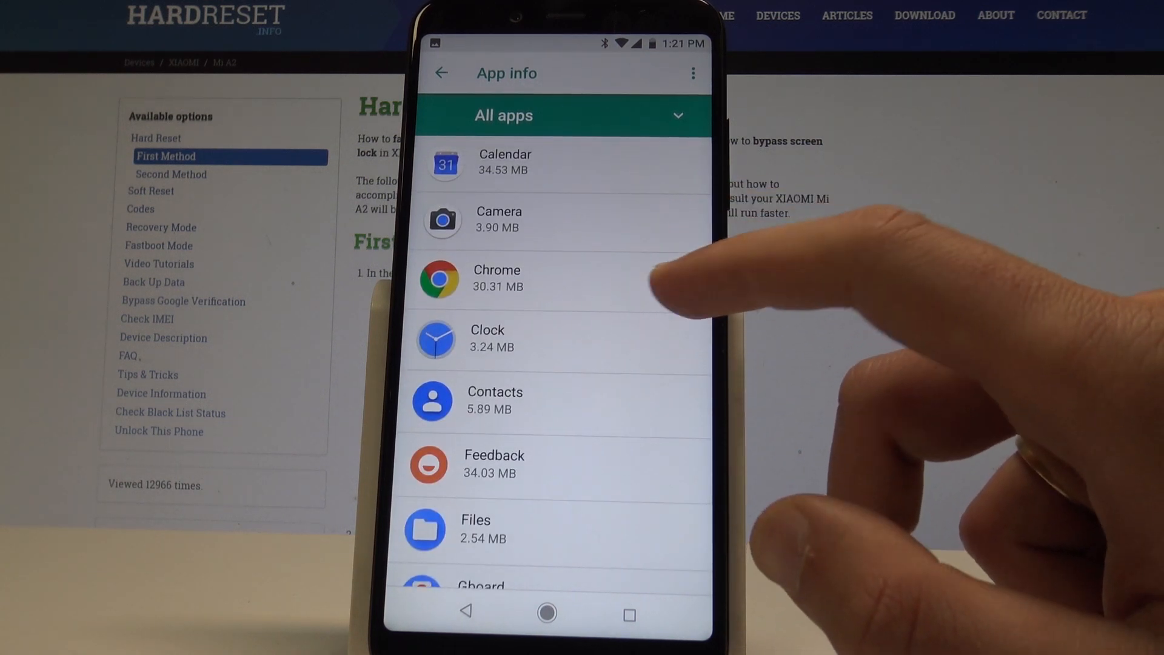
pyautogui.click(496, 280)
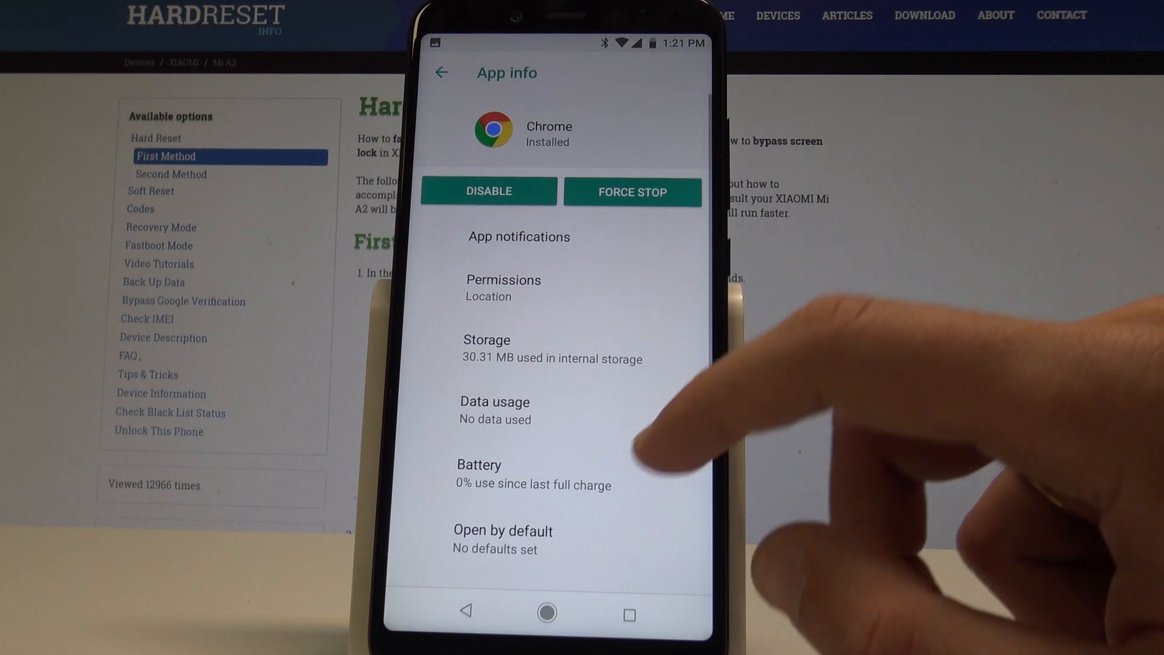
pyautogui.scroll(3)
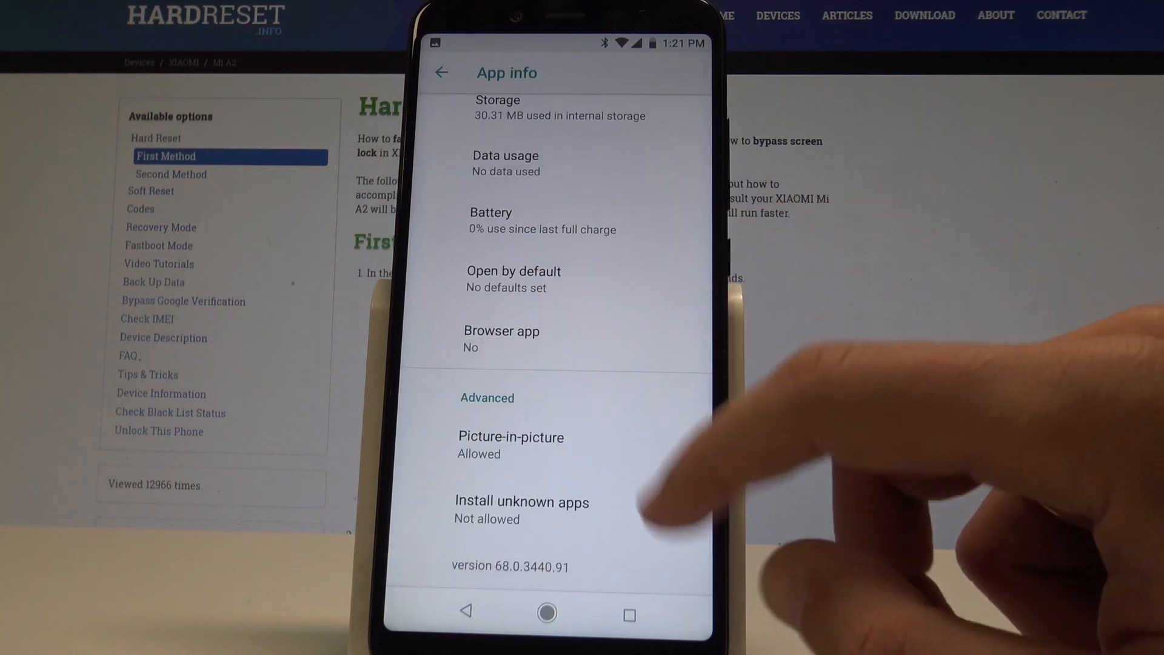